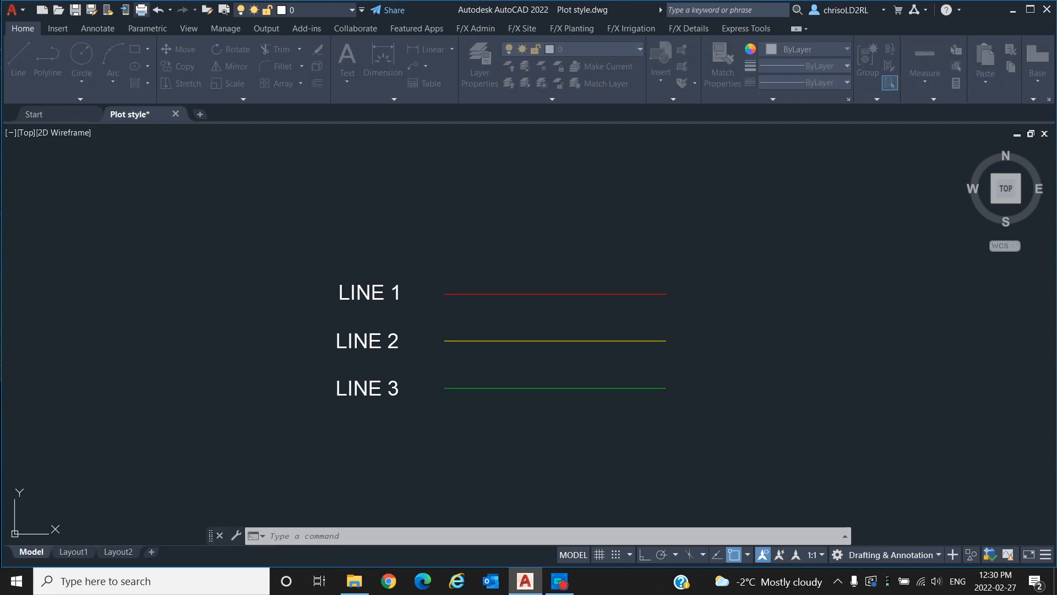
# - Run PLOT and scroll the plot style table list down toward the New... entry
pyautogui.click(139, 9)
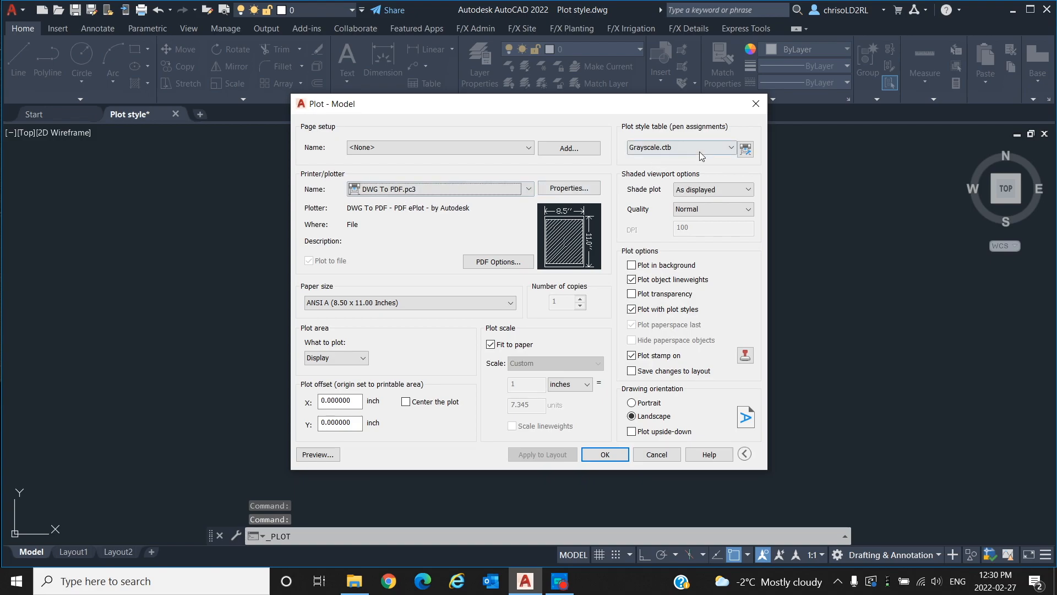
pyautogui.moveTo(744, 148)
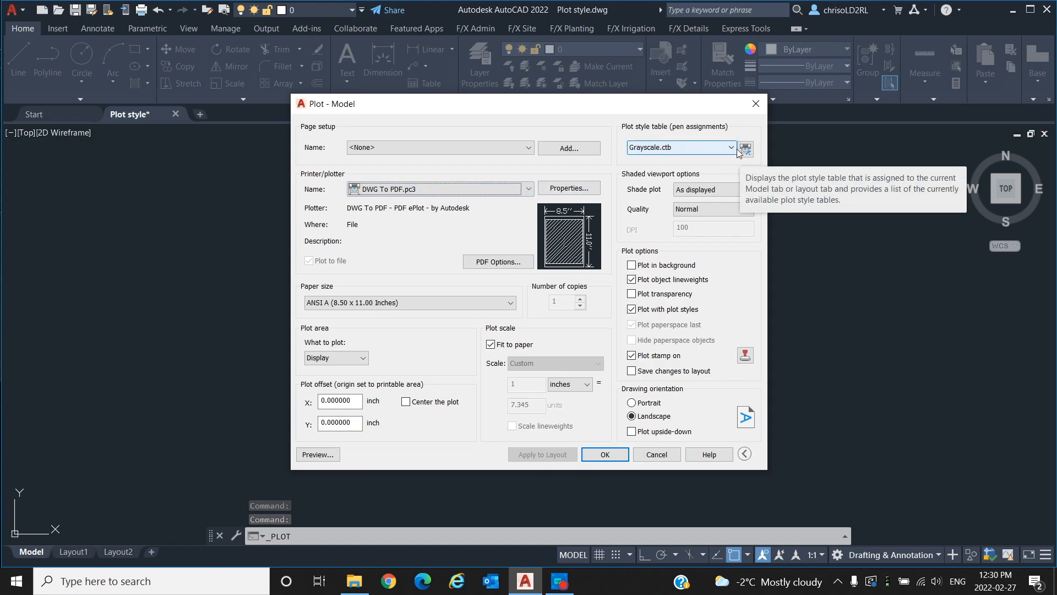
pyautogui.click(730, 147)
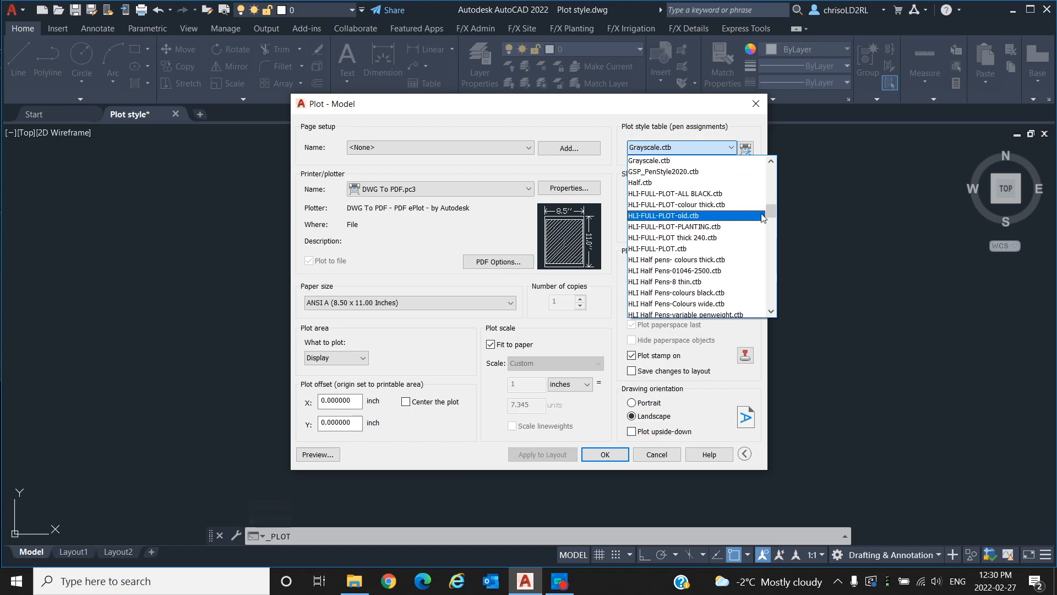
pyautogui.scroll(-3)
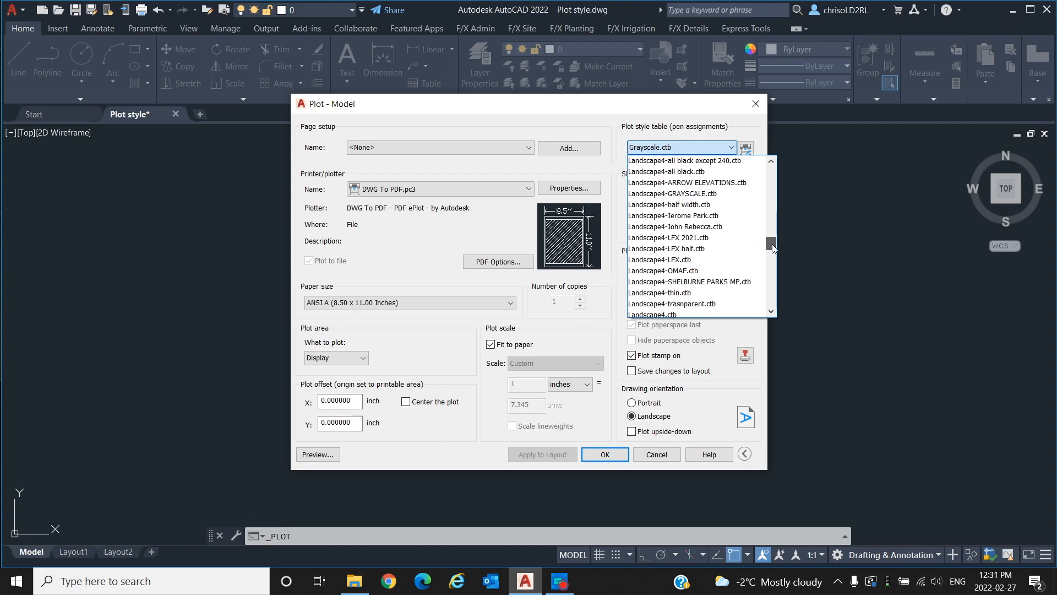
pyautogui.scroll(-3)
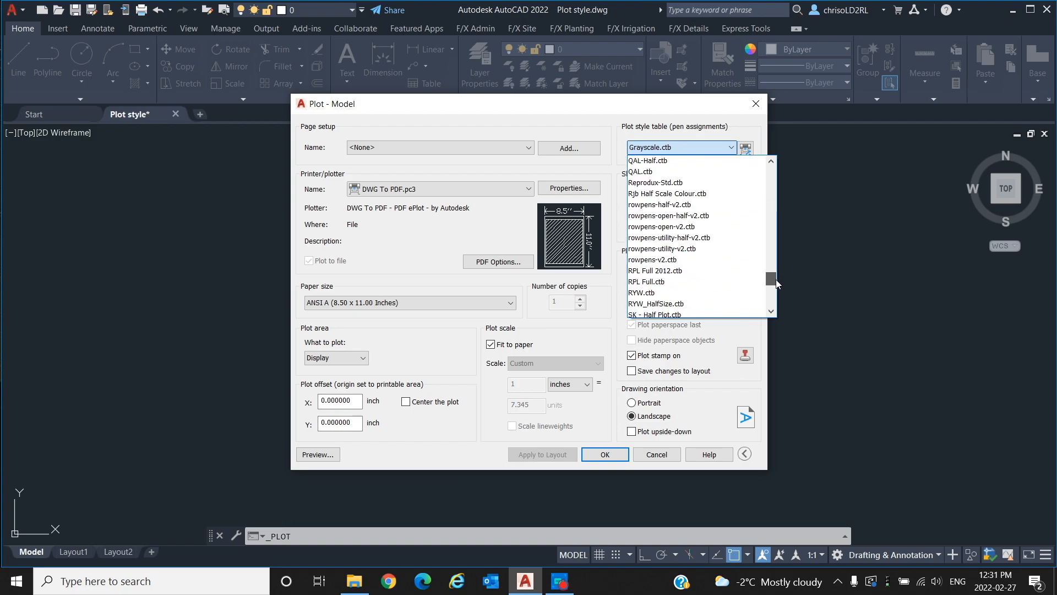
pyautogui.scroll(-3)
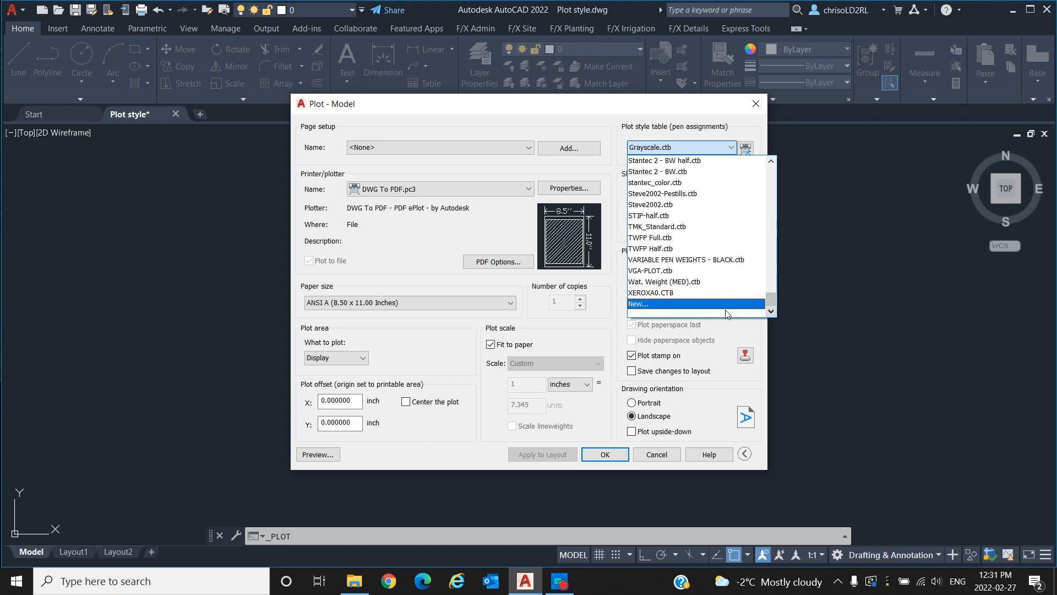
pyautogui.moveTo(682, 310)
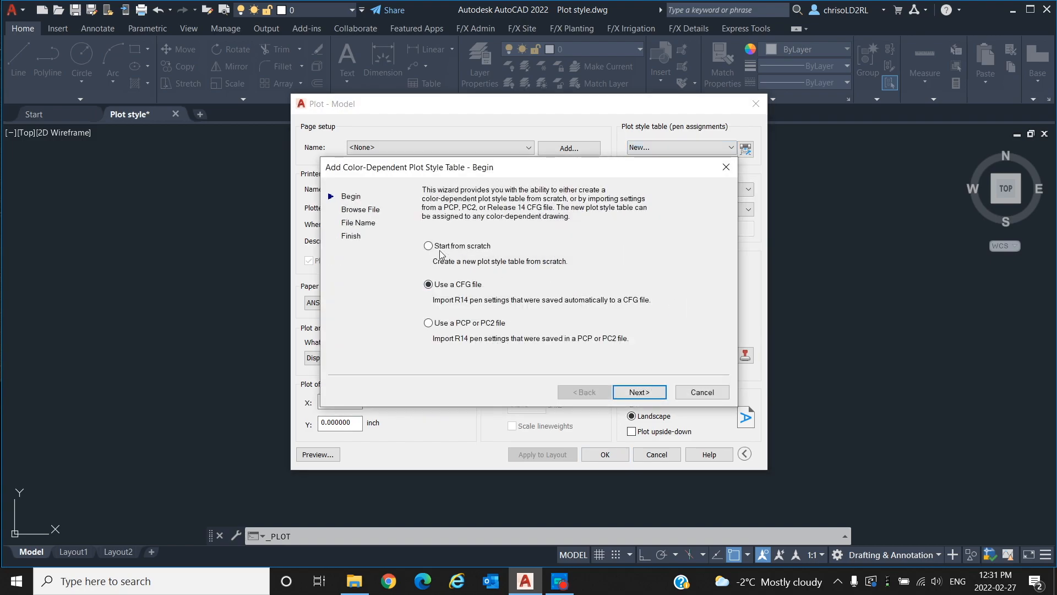
# - Start the table from scratch, name it 'CUSTOM plot style' and continue to the Finish page
pyautogui.click(638, 392)
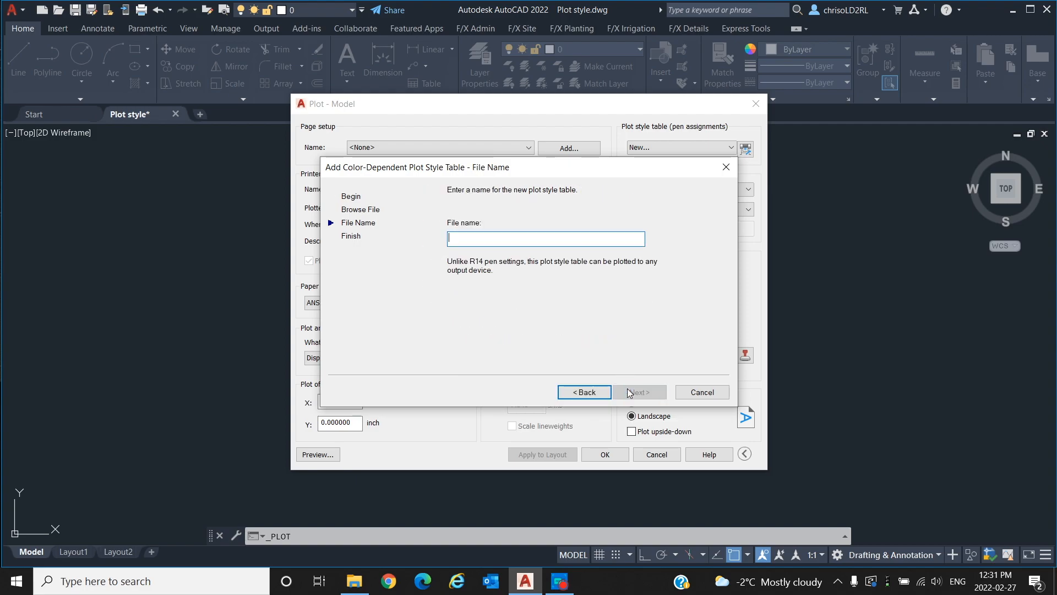
pyautogui.moveTo(609, 360)
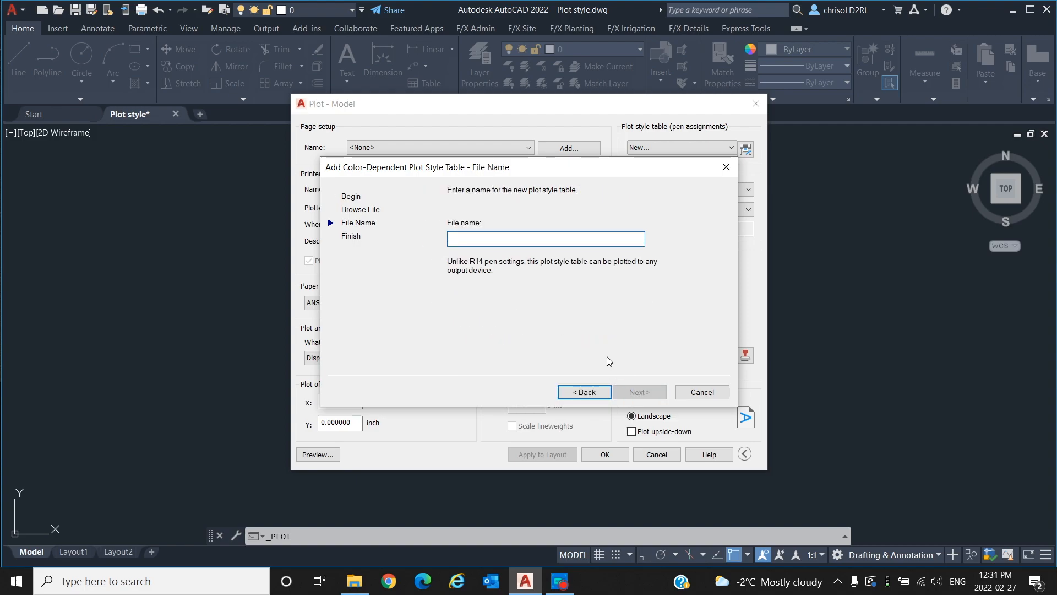
pyautogui.write('CUSTOM p')
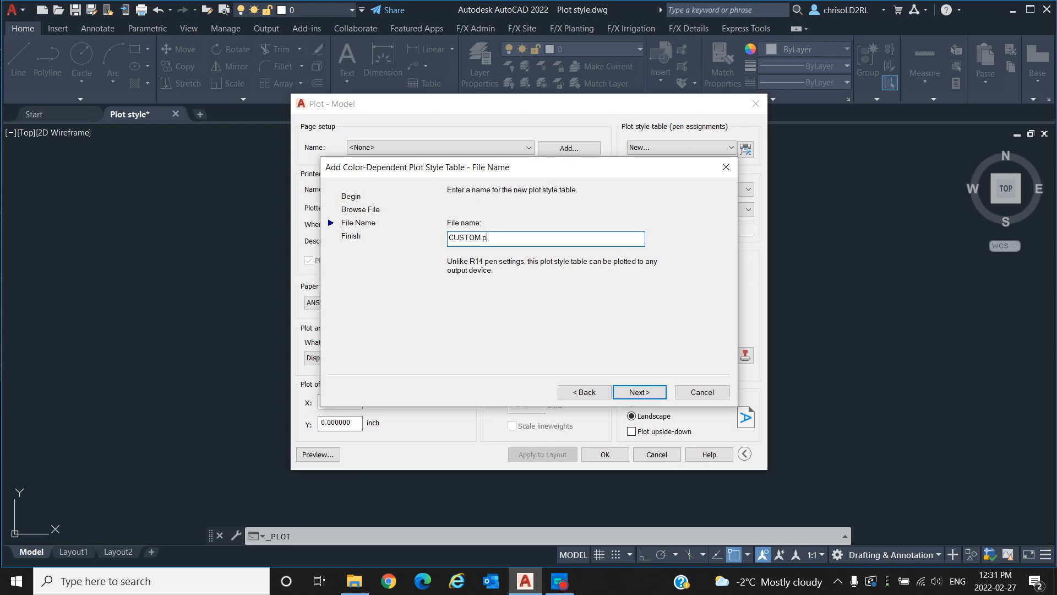
pyautogui.write('lot style')
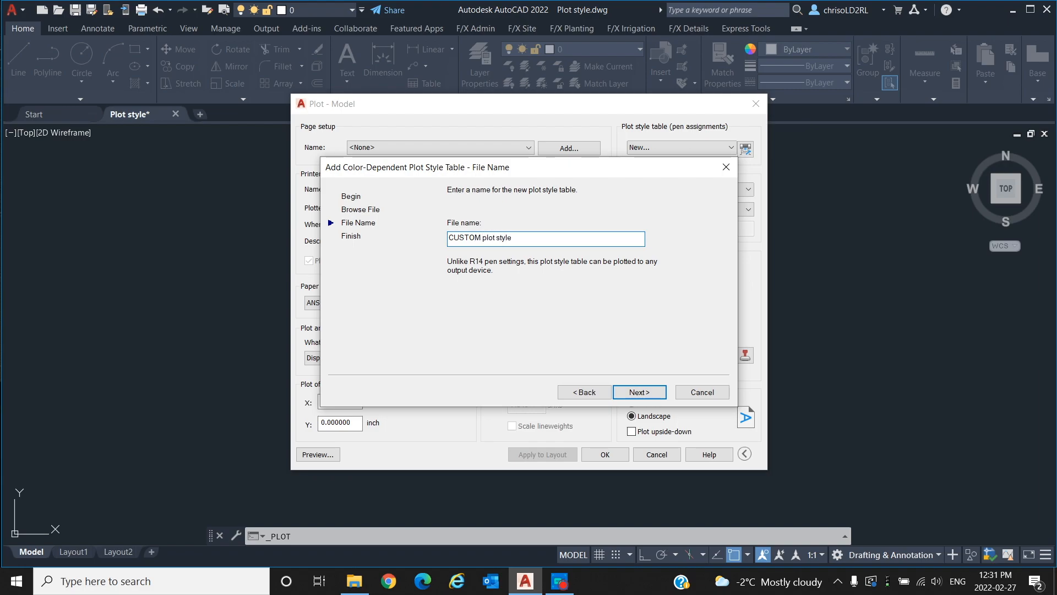
pyautogui.click(637, 392)
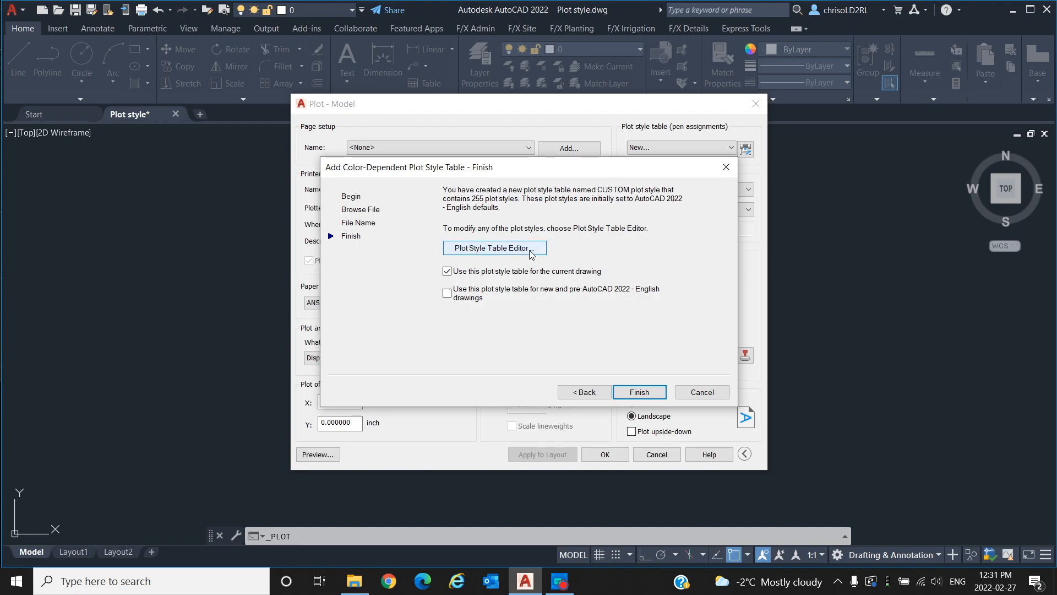
# - In the Plot Style Table Editor, set Color 1 to plot black, then select Color 2
pyautogui.click(494, 247)
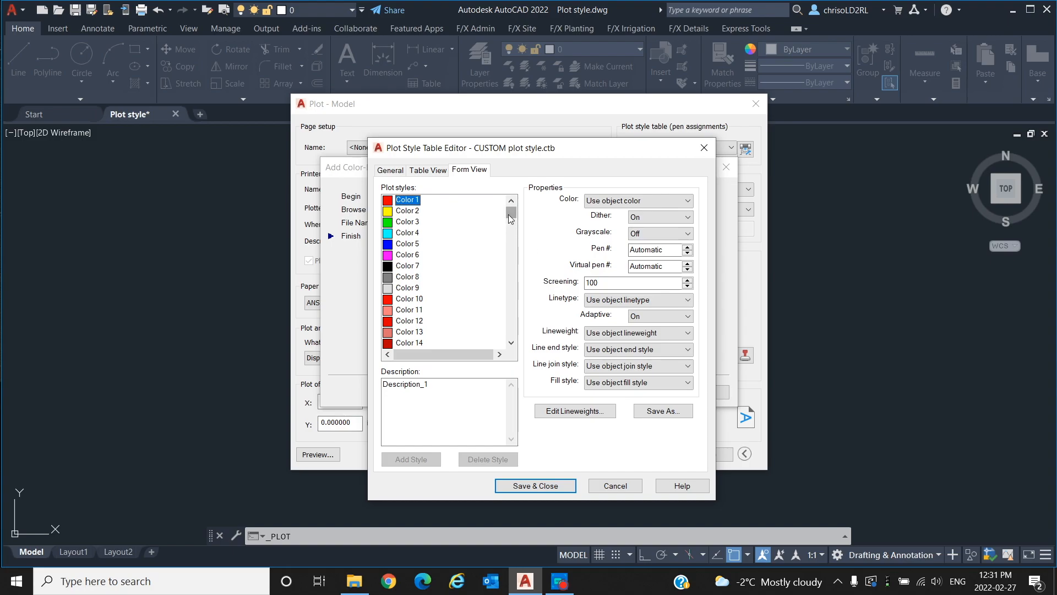
pyautogui.click(407, 221)
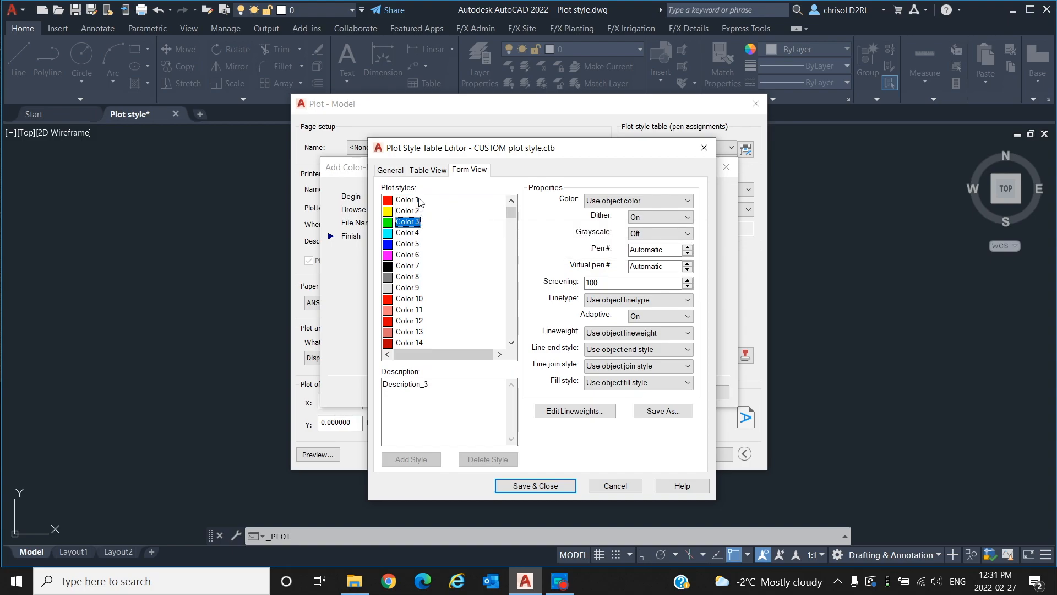
pyautogui.click(407, 199)
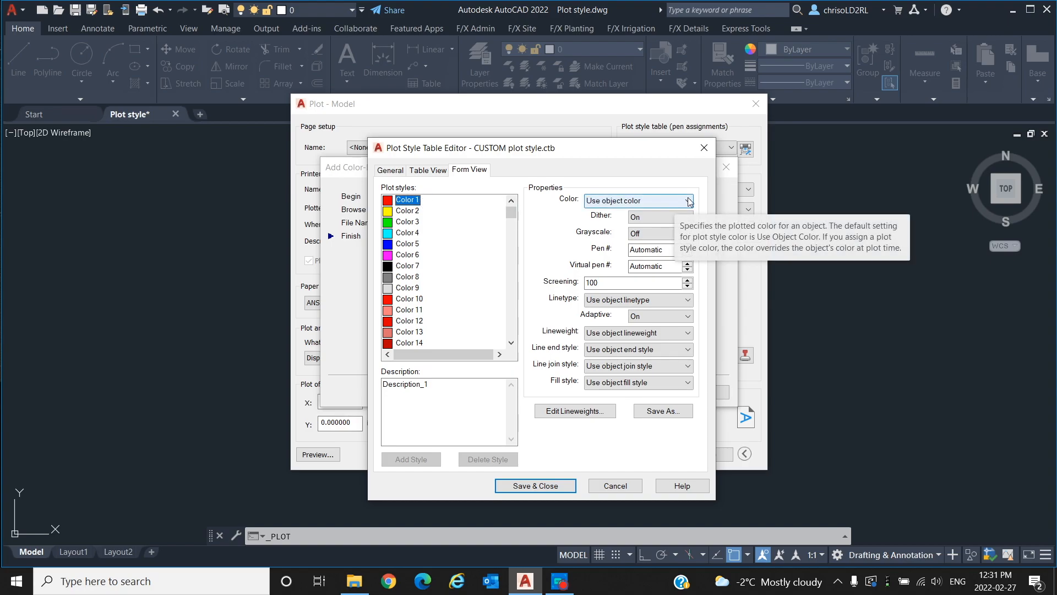
pyautogui.moveTo(688, 197)
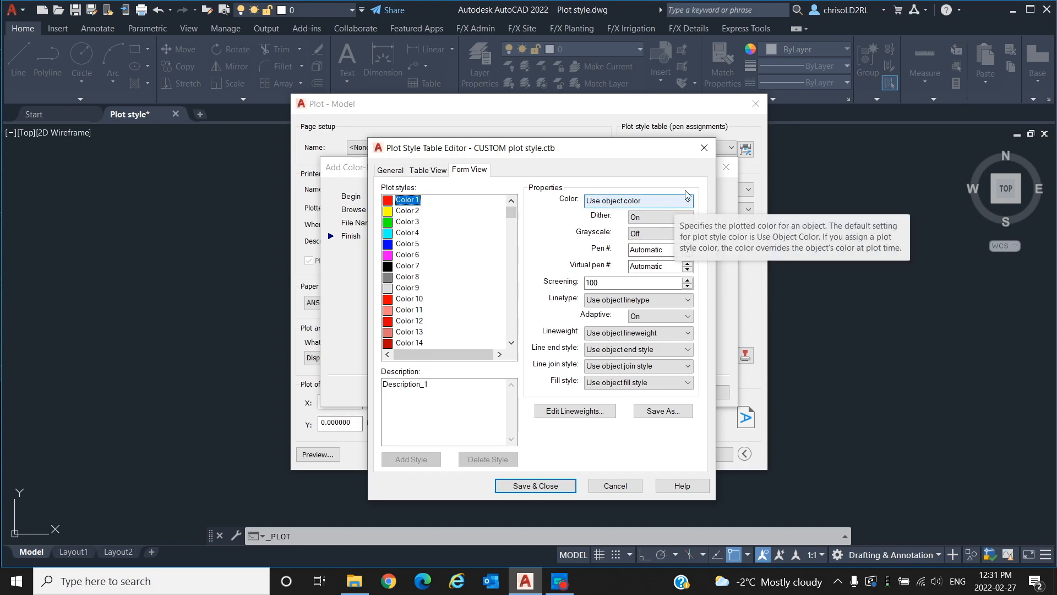
pyautogui.click(687, 201)
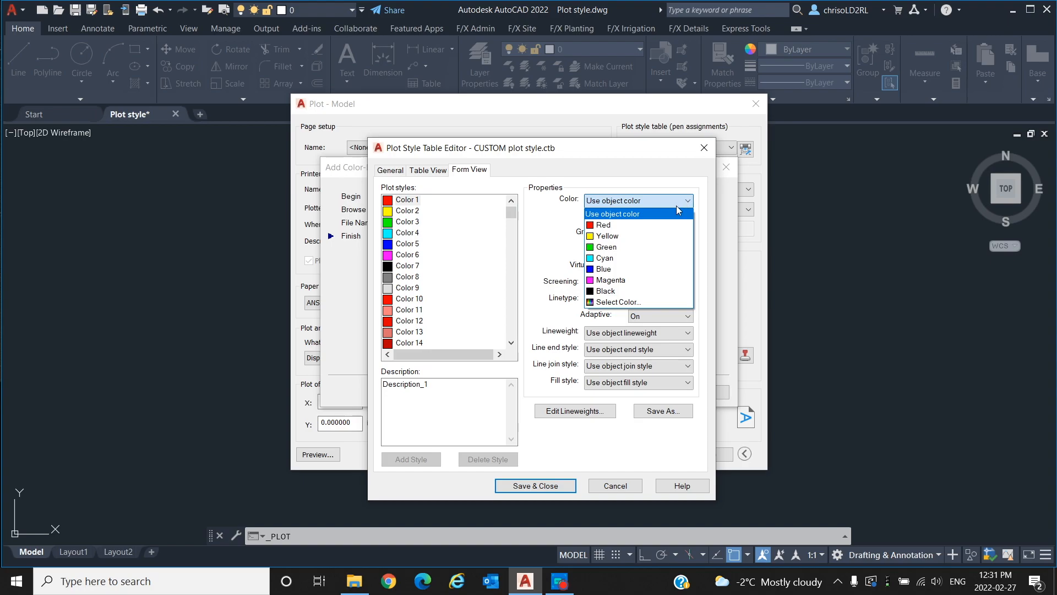
pyautogui.moveTo(646, 258)
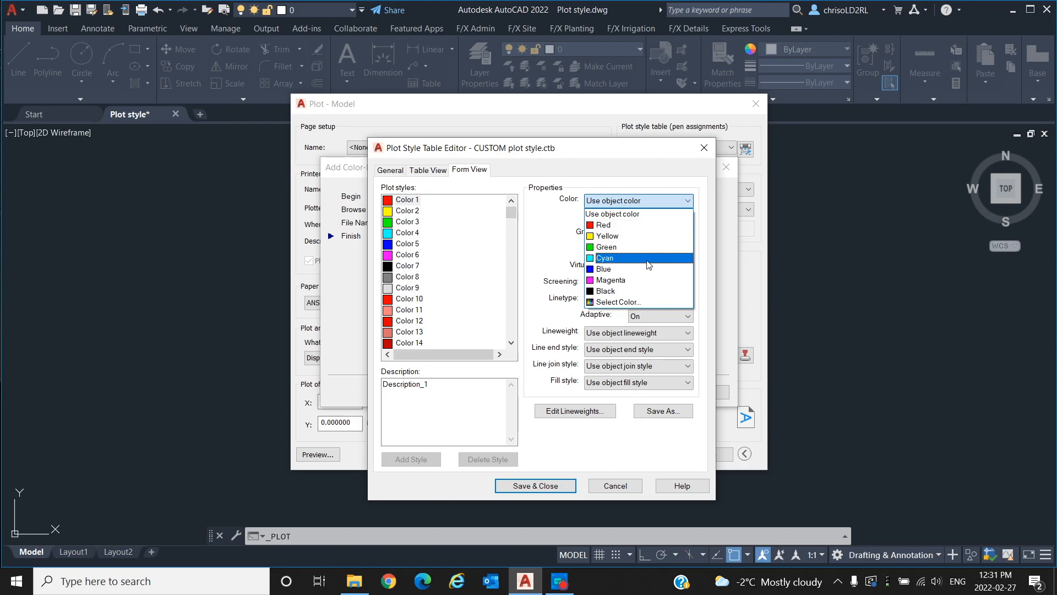
pyautogui.moveTo(642, 291)
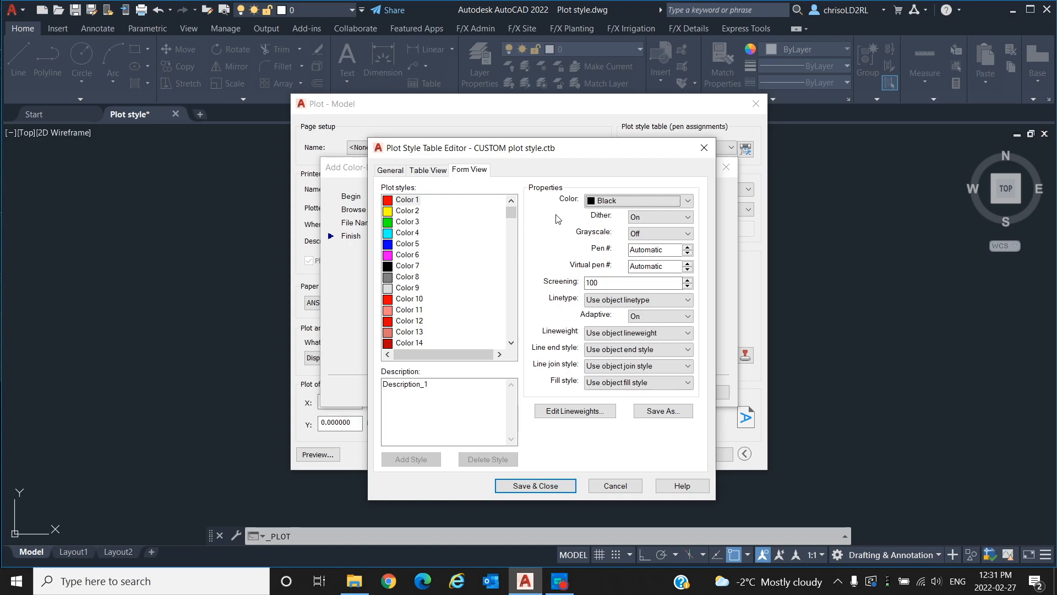
pyautogui.moveTo(515, 217)
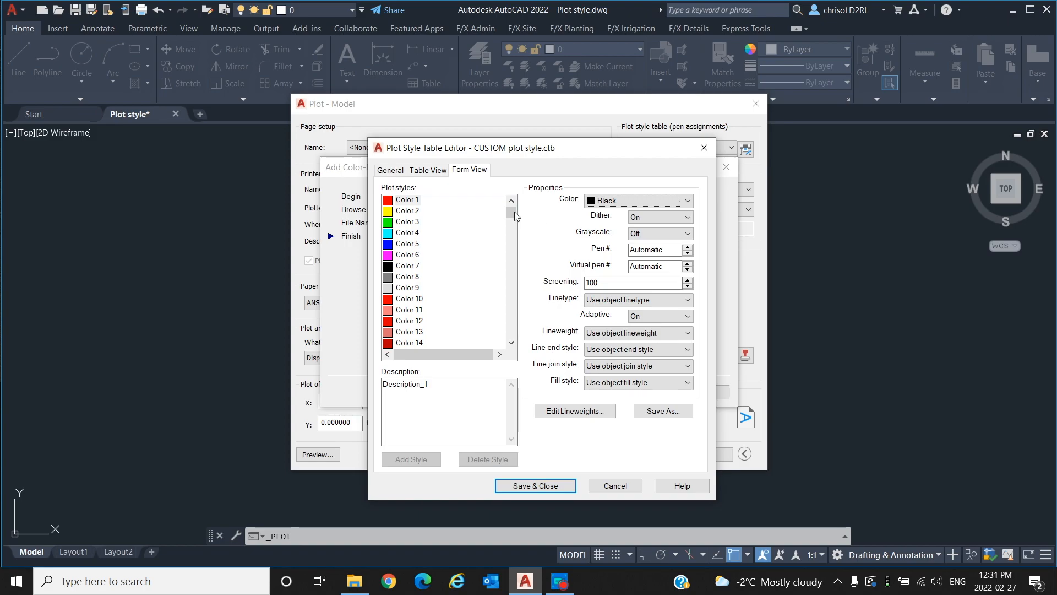
pyautogui.click(407, 210)
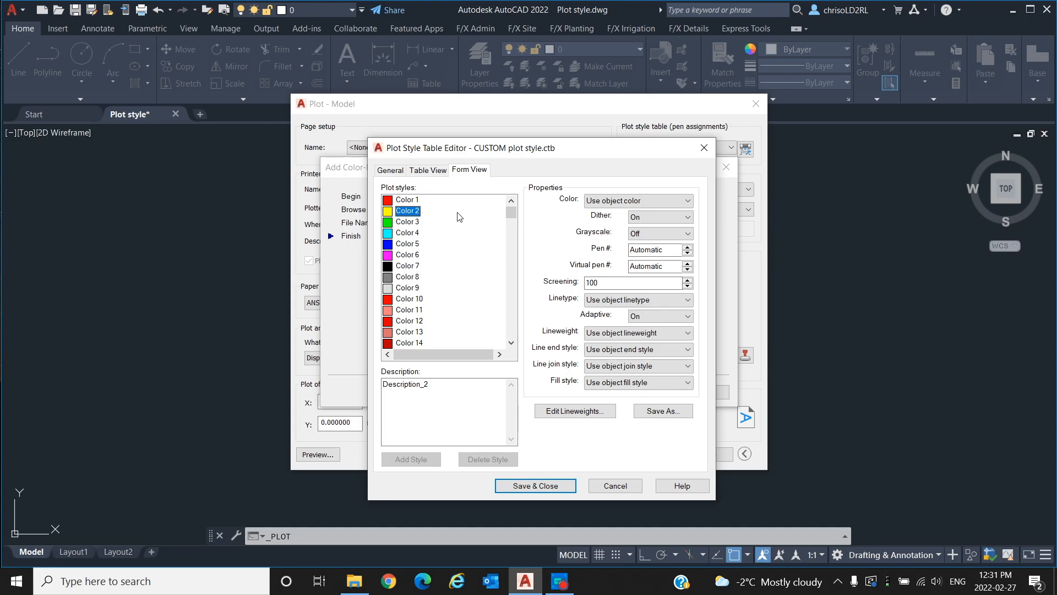
# - Set Color 2 to plot a custom gray, True Color 105,105,105
pyautogui.click(687, 201)
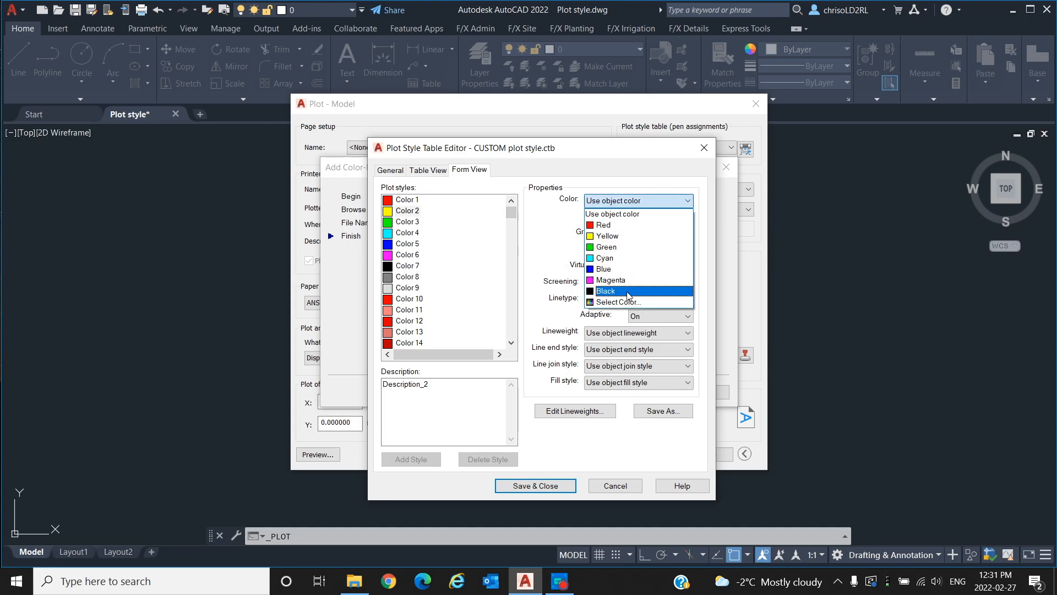
pyautogui.click(618, 301)
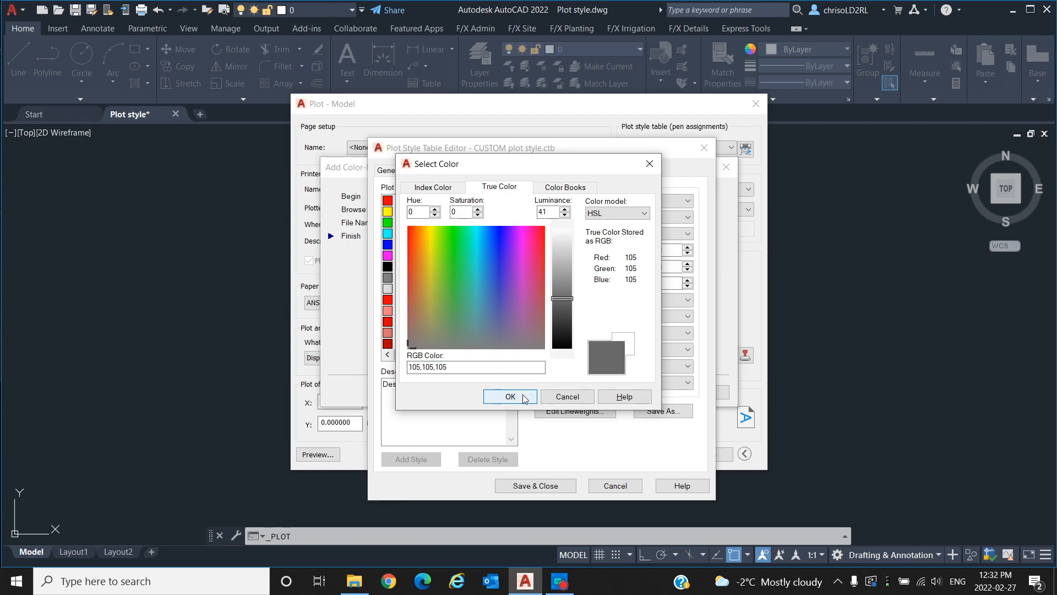
pyautogui.click(510, 396)
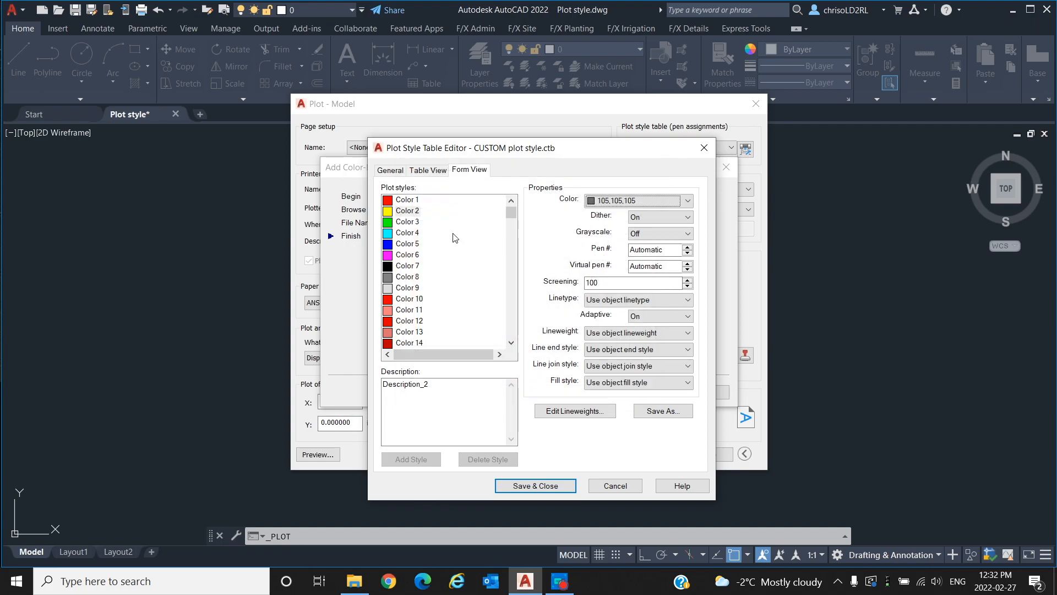
# - Give Color 3 a Long Dash linetype and a 1.0000 mm lineweight
pyautogui.click(407, 222)
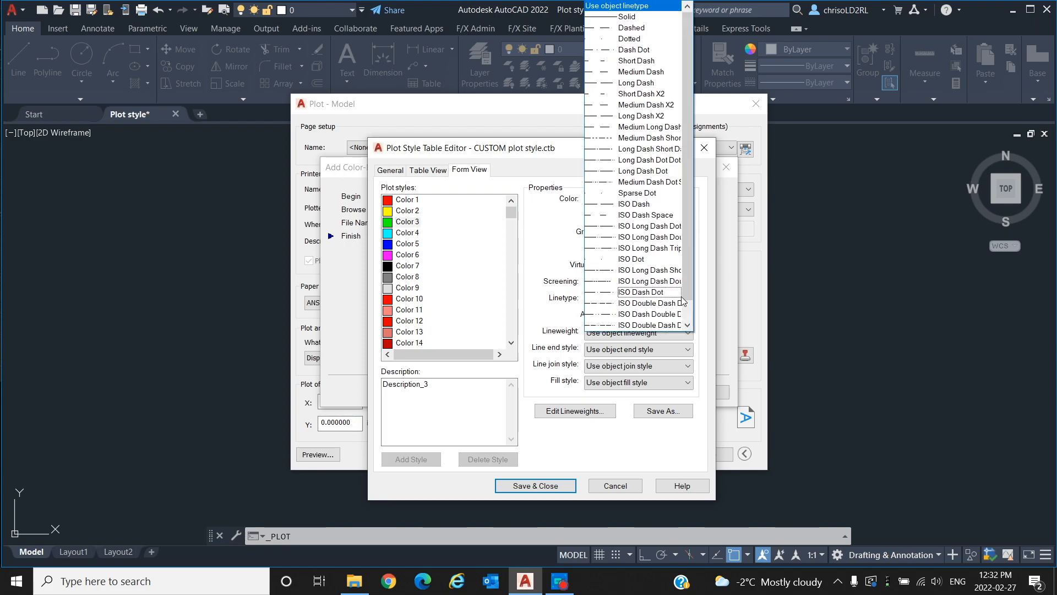
pyautogui.moveTo(646, 94)
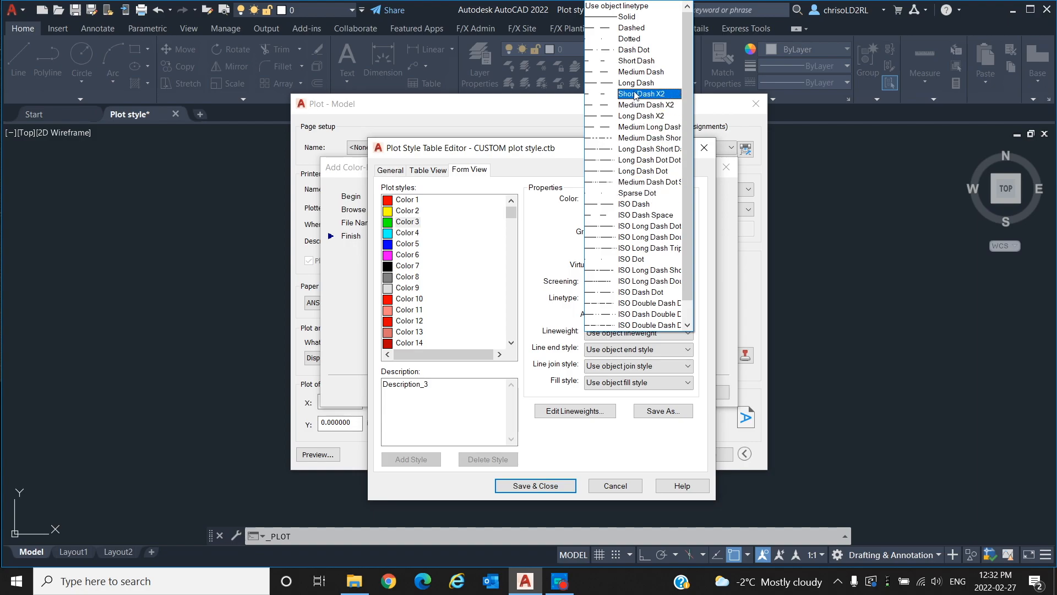
pyautogui.click(635, 83)
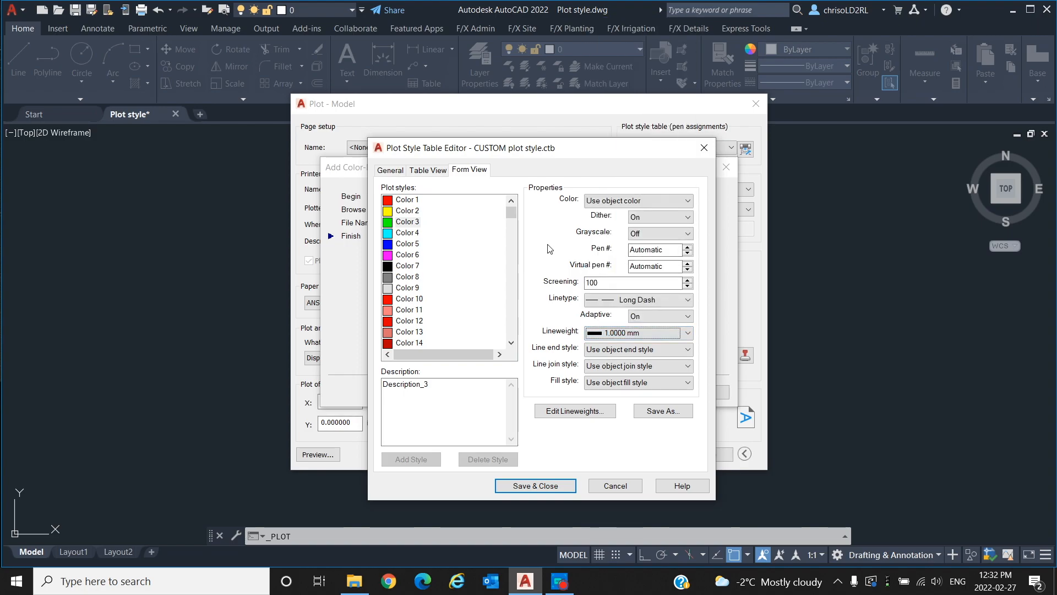
pyautogui.moveTo(520, 226)
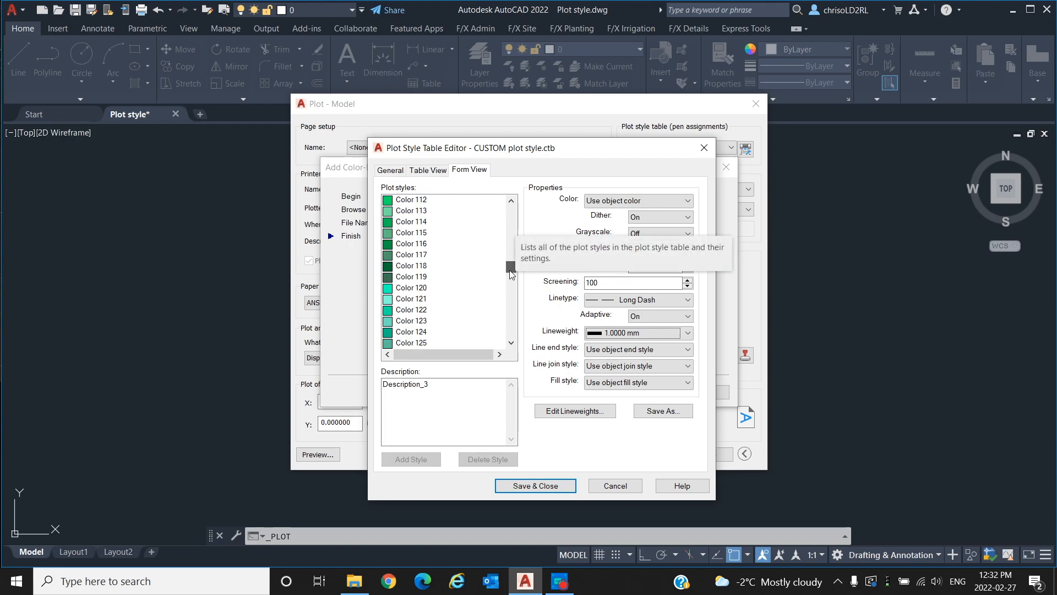
pyautogui.scroll(-3)
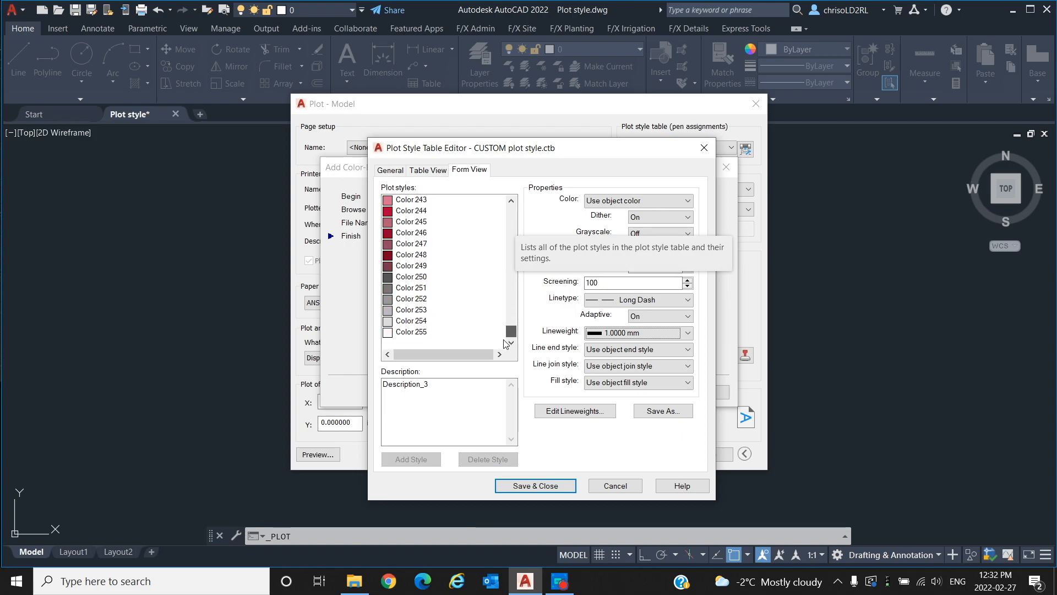
pyautogui.moveTo(557, 445)
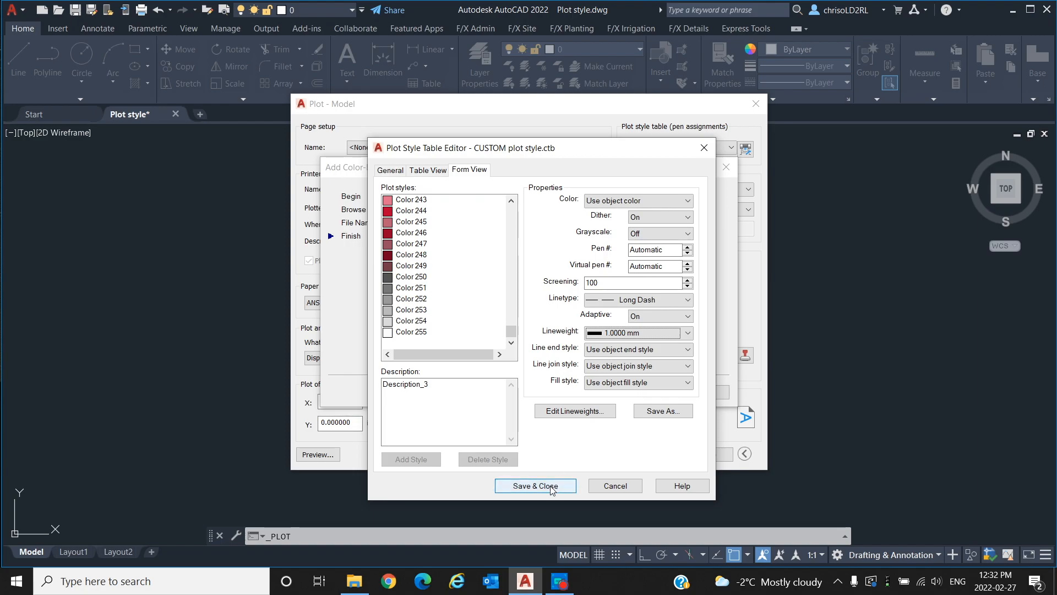
# - Save & Close the table, finish the wizard and preview the lines as black, gray and dashed green
pyautogui.click(534, 486)
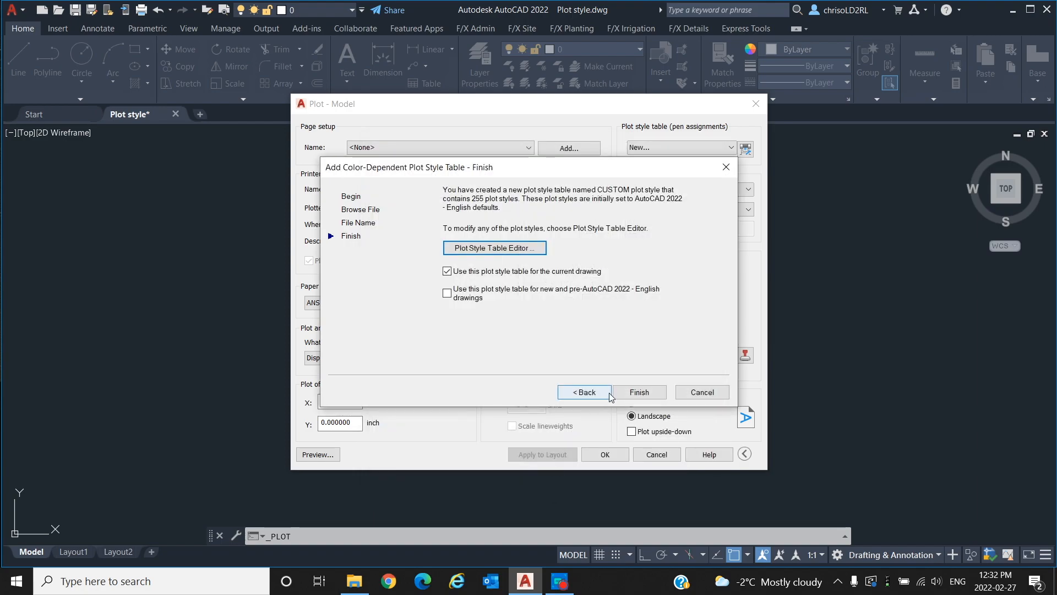
pyautogui.click(638, 391)
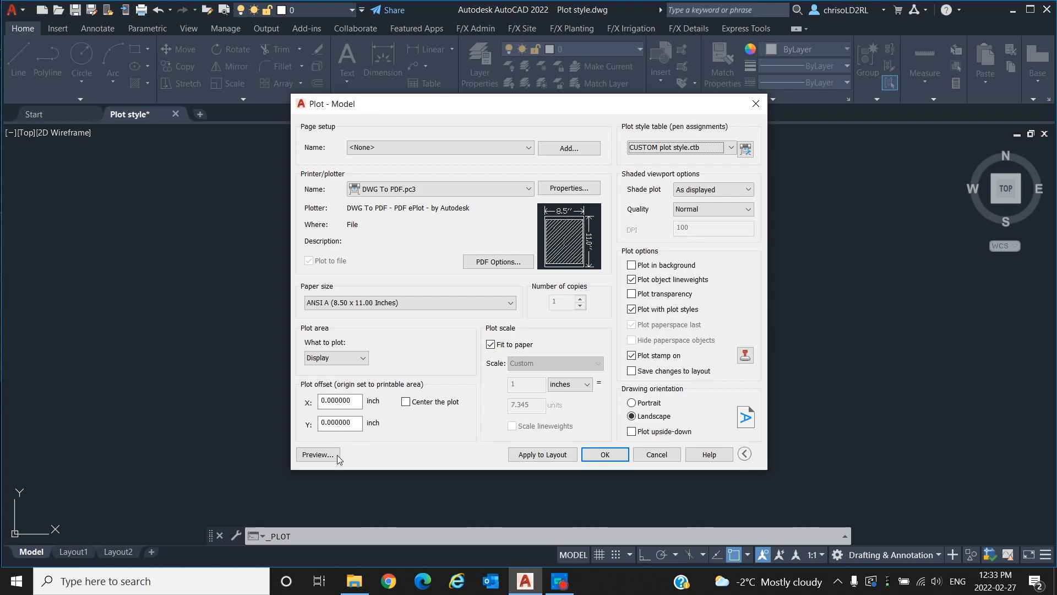
pyautogui.click(316, 454)
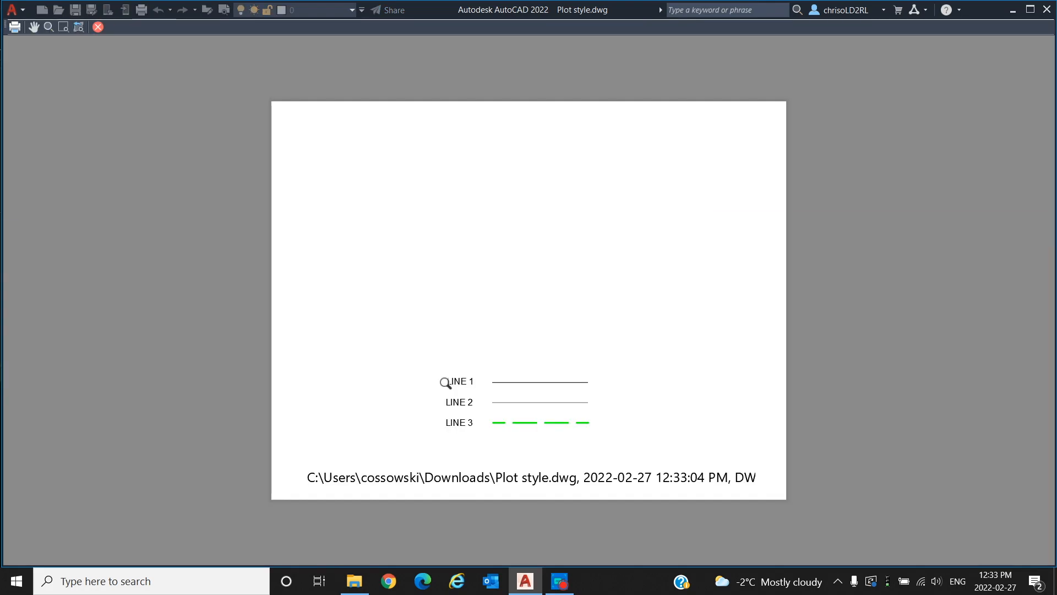
pyautogui.scroll(3)
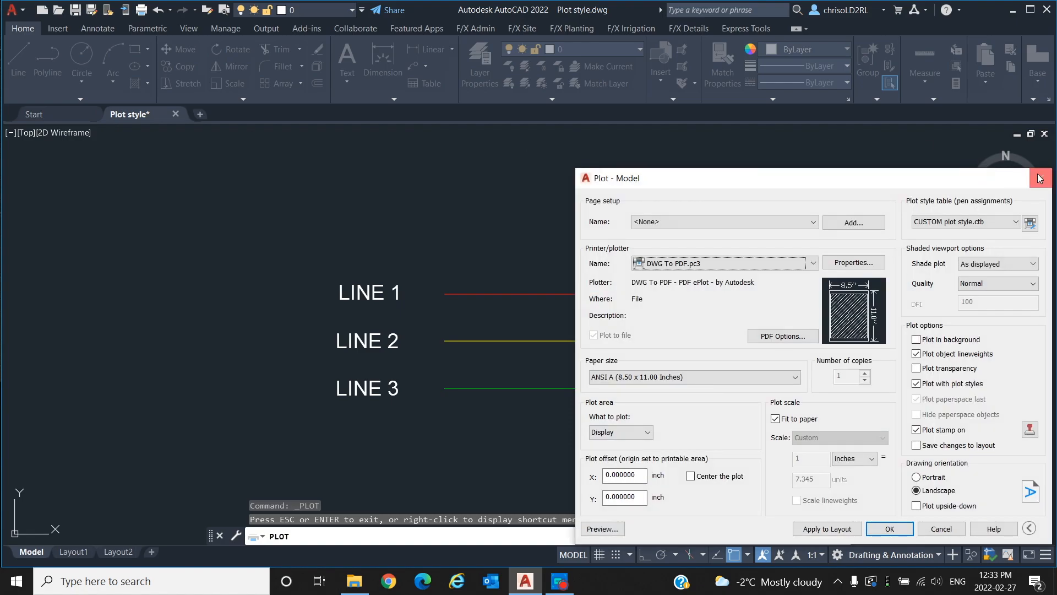
# - Close the Plot dialog and open the Plot Styles folder via Manage Plot Styles
pyautogui.click(1039, 177)
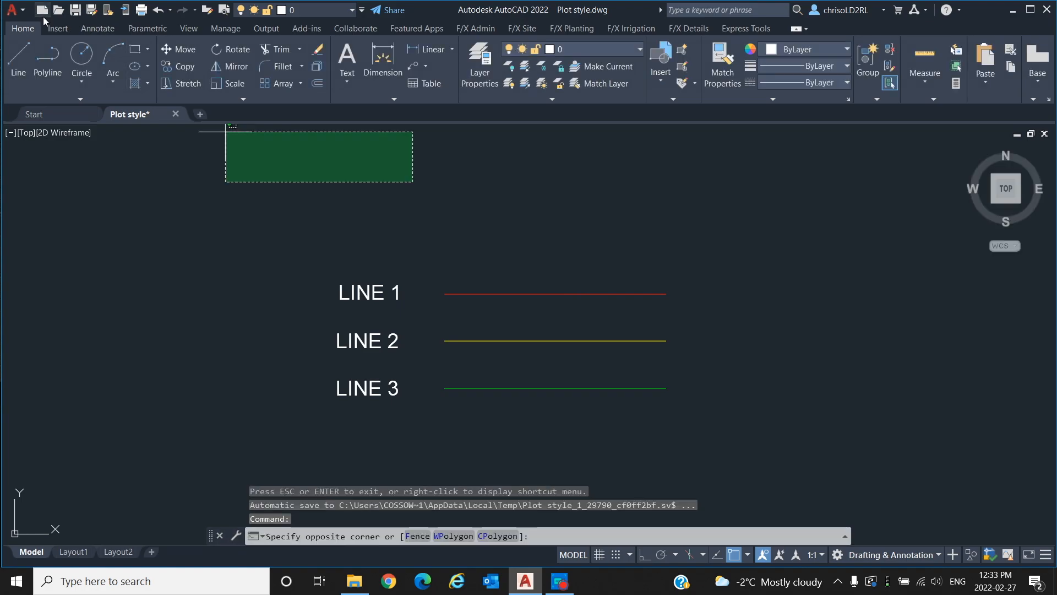
pyautogui.click(11, 9)
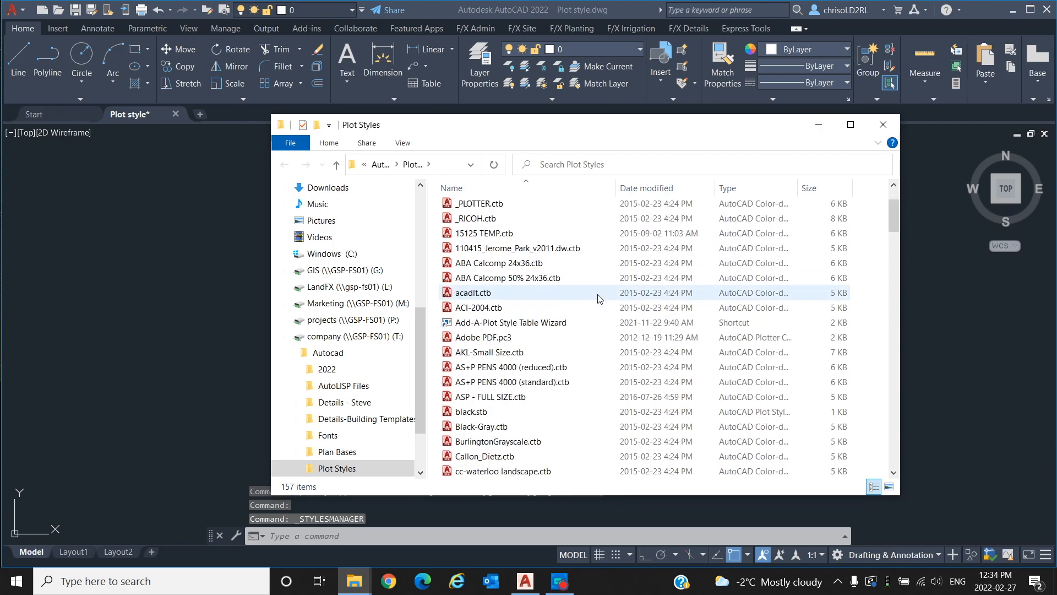
# - Locate CUSTOM plot style.ctb, start a Rename on it, then return to the AutoCAD drawing
pyautogui.scroll(-3)
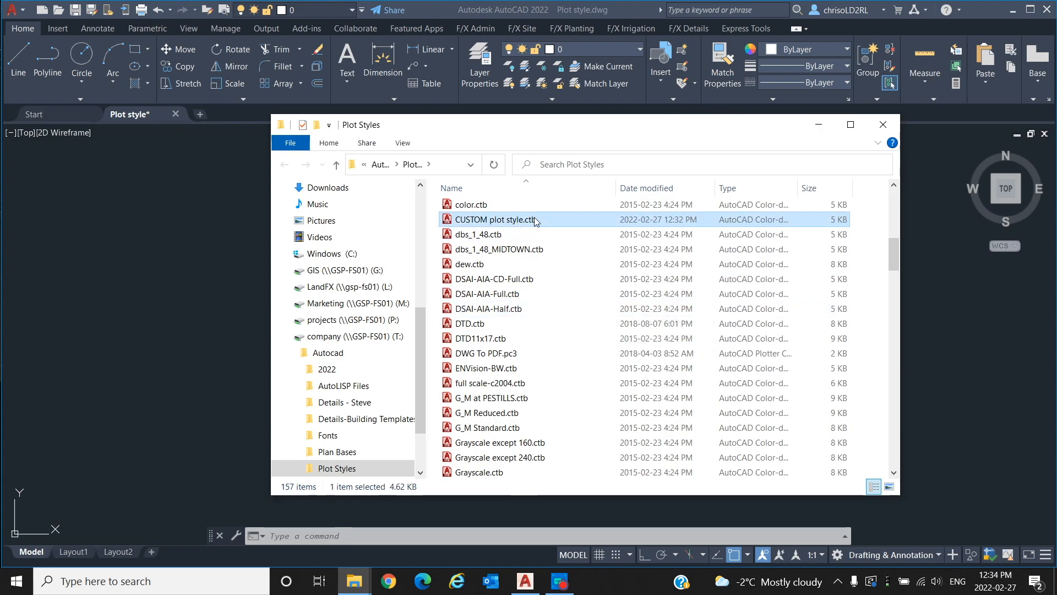
pyautogui.rightClick(497, 219)
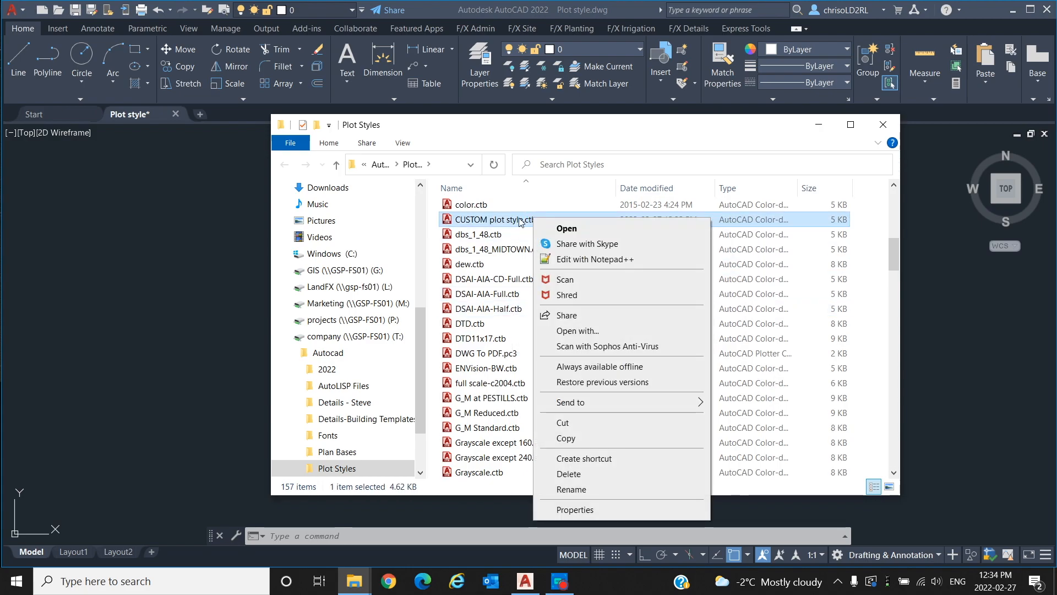
pyautogui.click(571, 489)
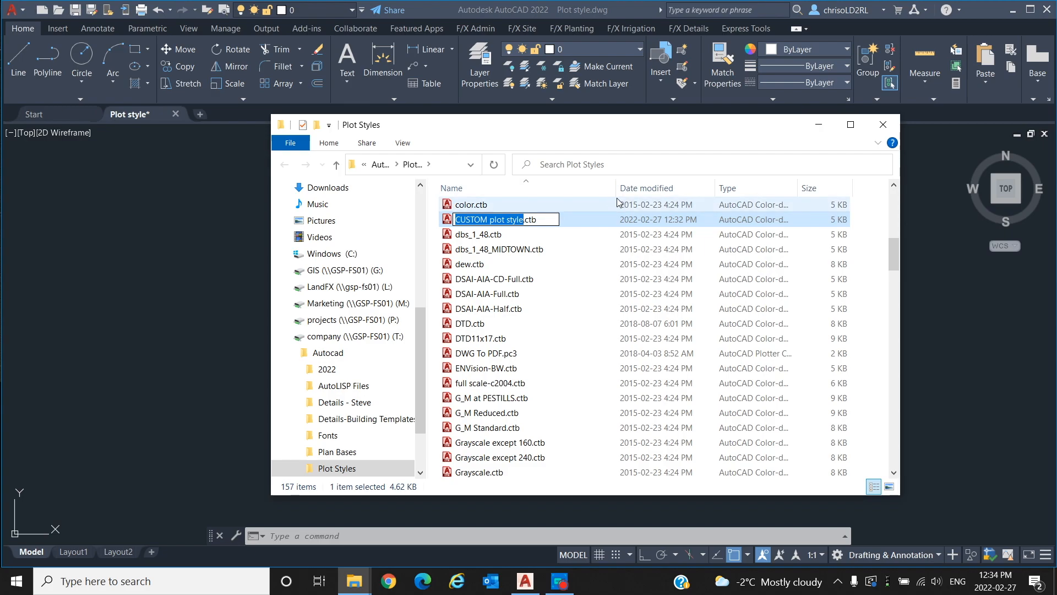
pyautogui.click(881, 124)
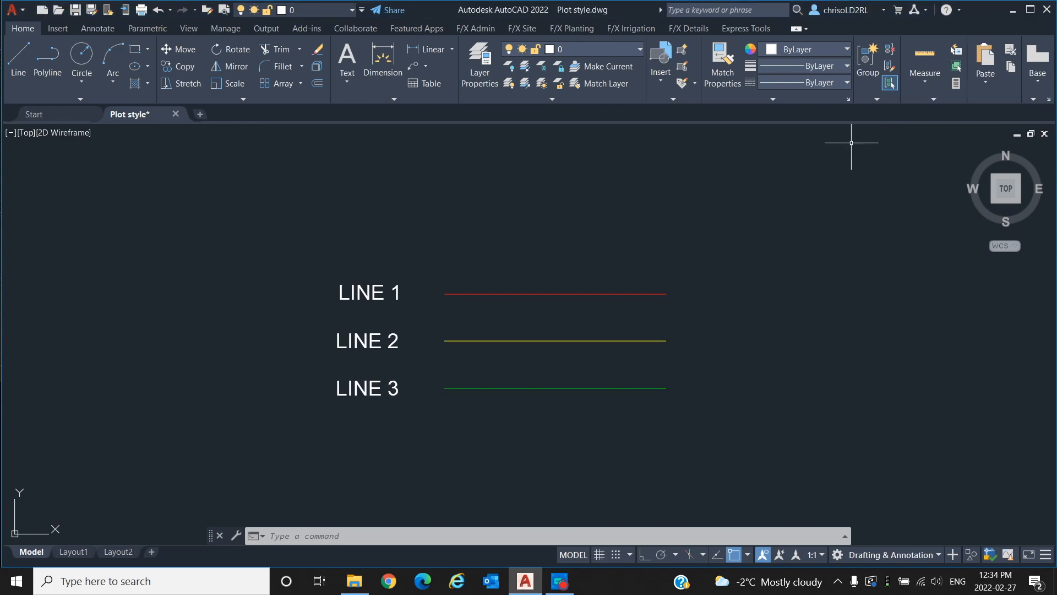
pyautogui.moveTo(760, 210)
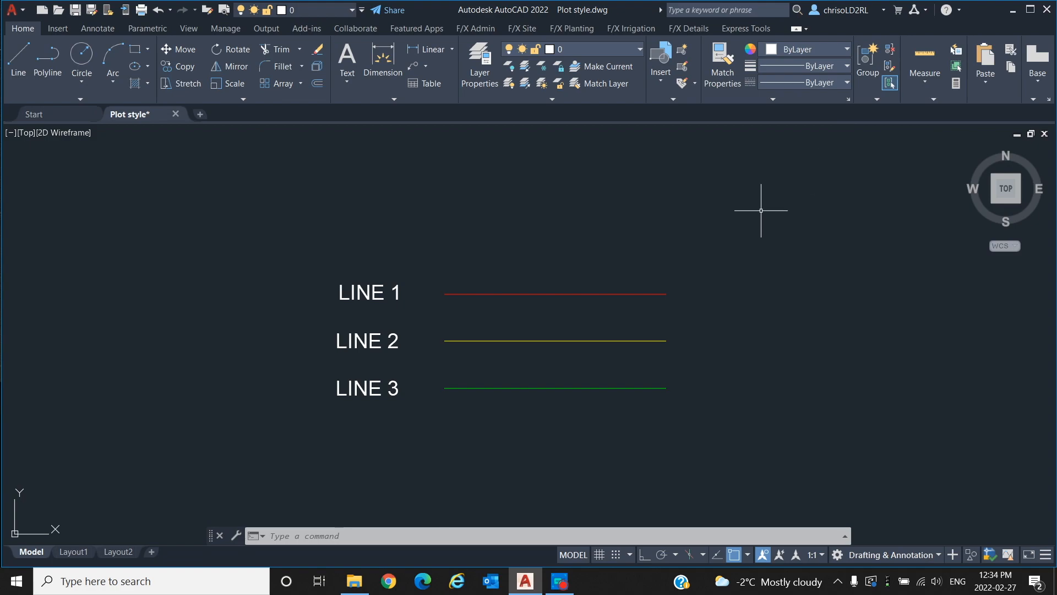